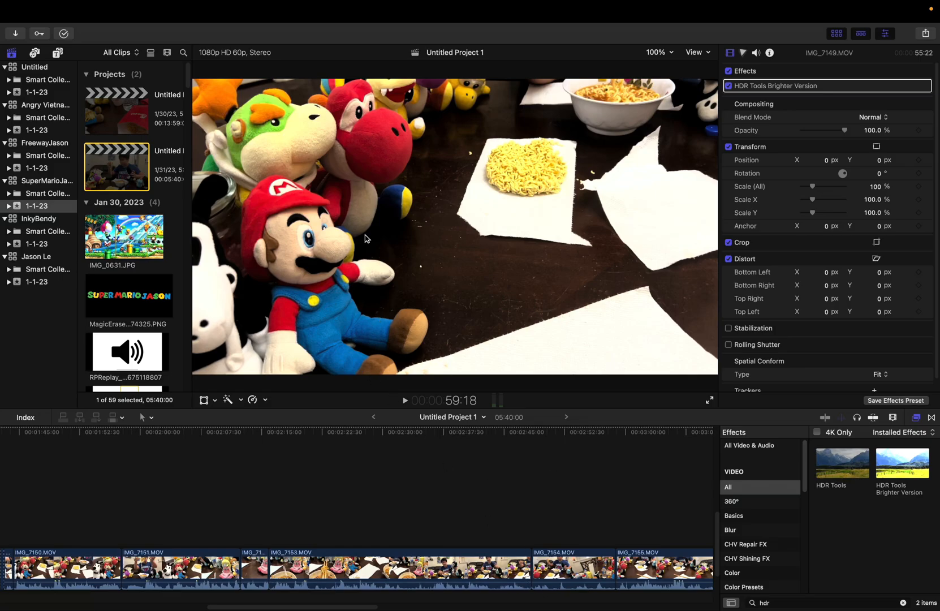
mouse_move(292, 160)
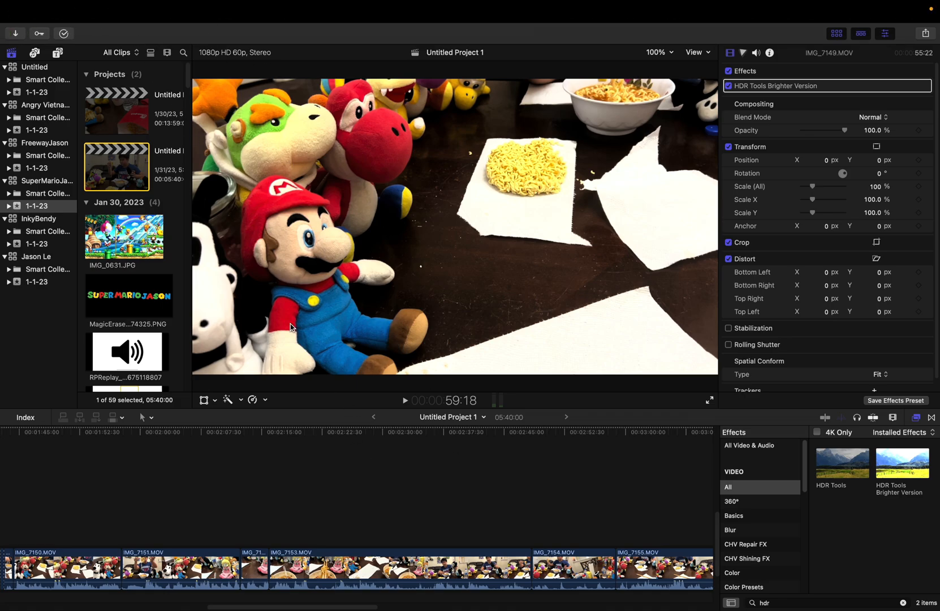
mouse_move(106, 261)
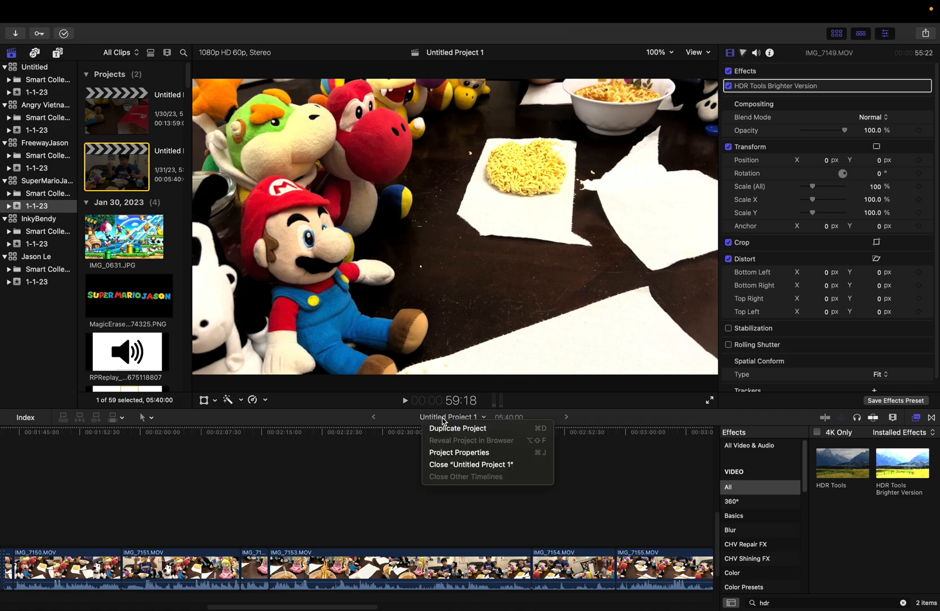
Close Untitled Project 1 and create a 1080p HD project named 'Test' in event 1-1-23
click(472, 463)
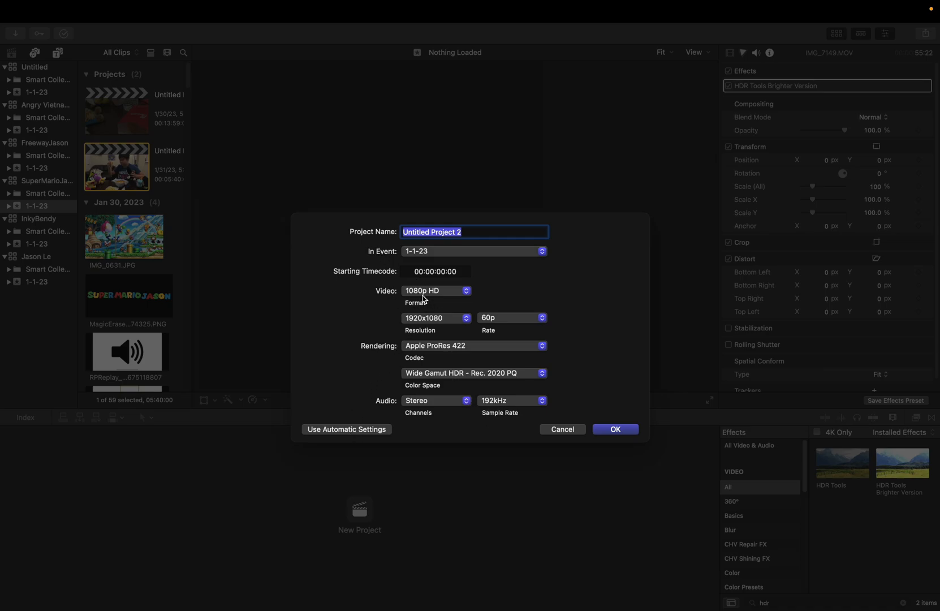
click(436, 291)
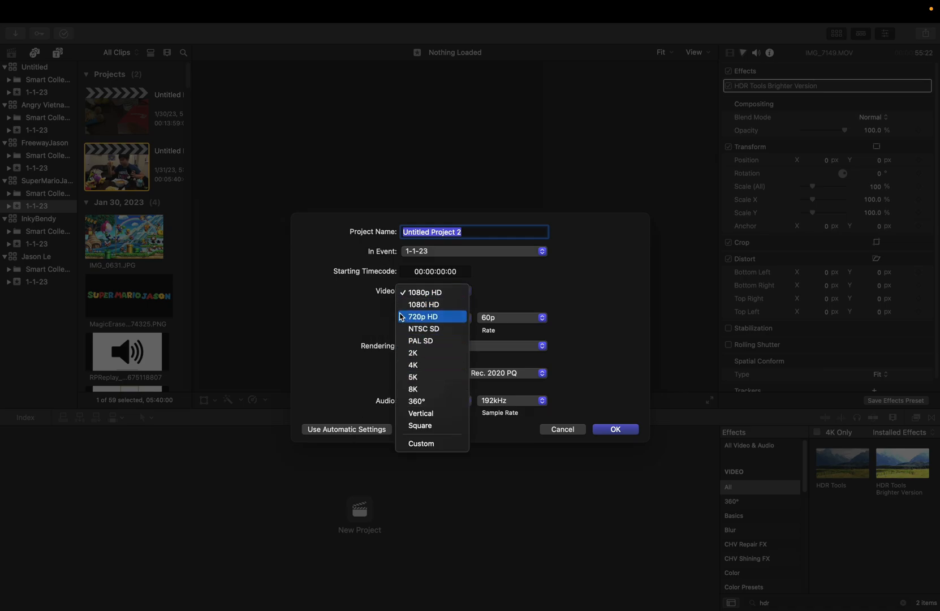
click(424, 292)
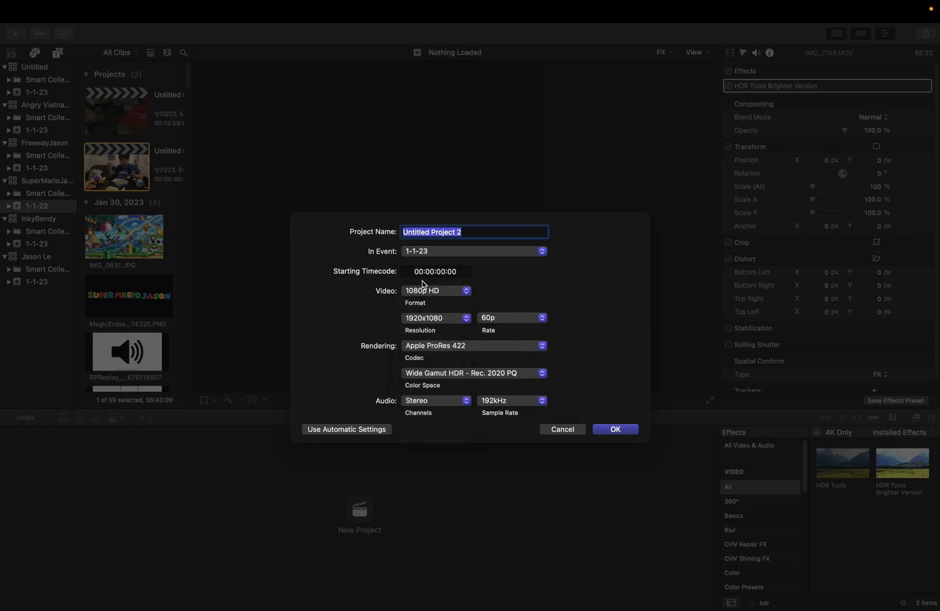
click(466, 233)
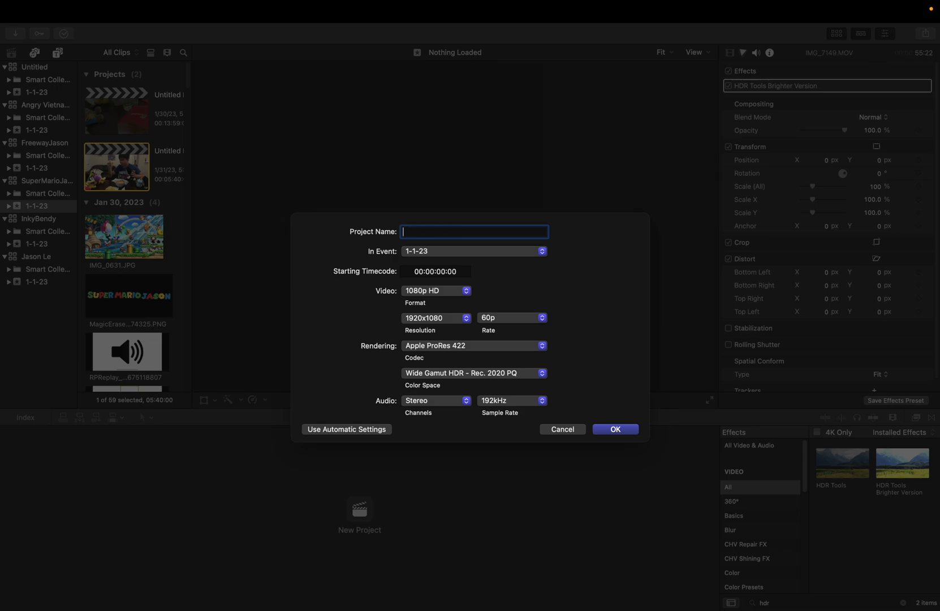
text(Test)
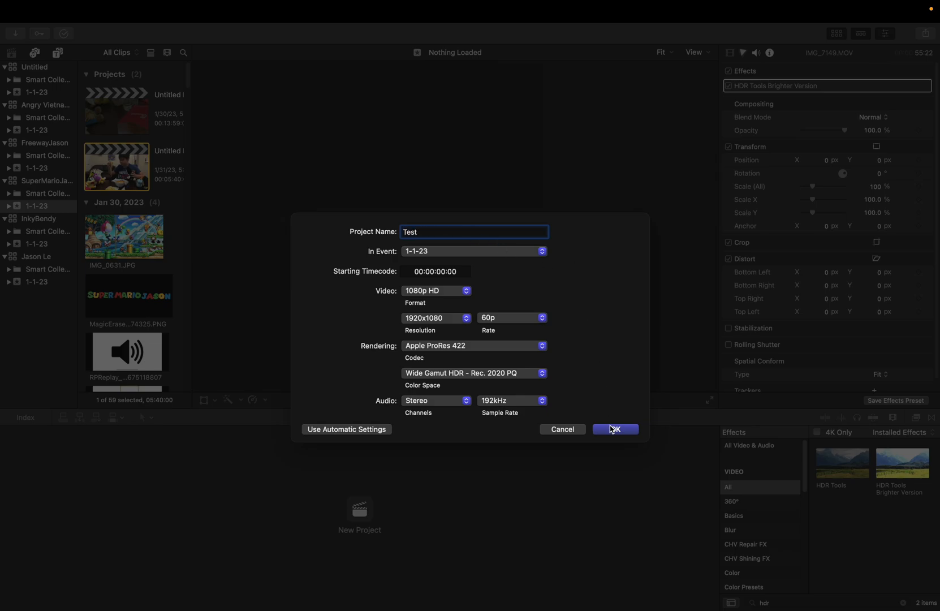
click(613, 428)
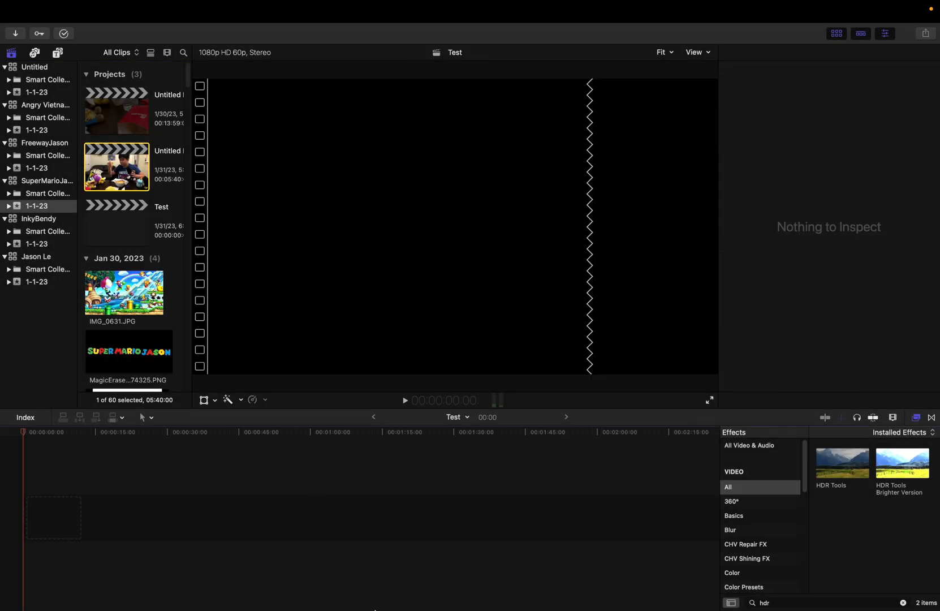
mouse_move(621, 600)
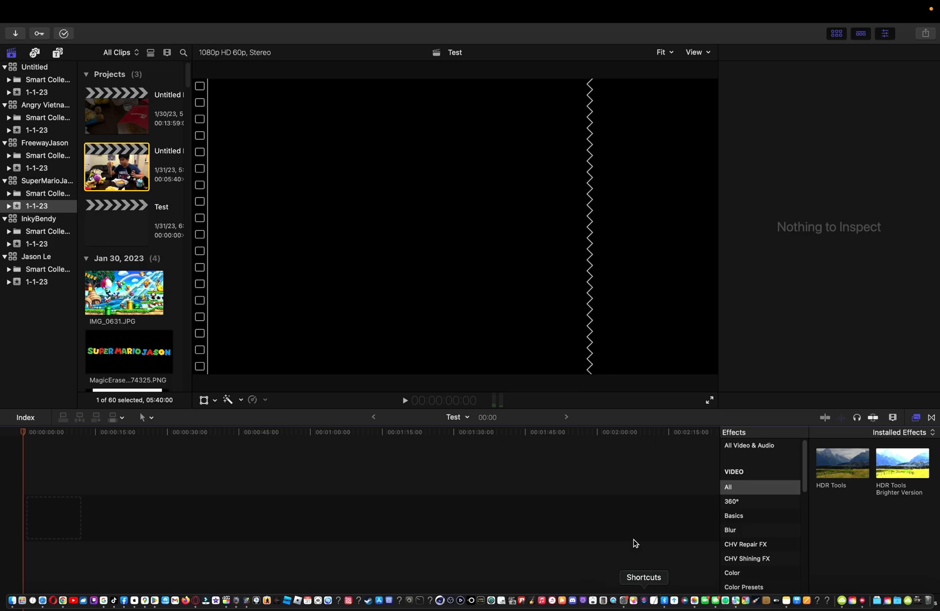
mouse_move(388, 600)
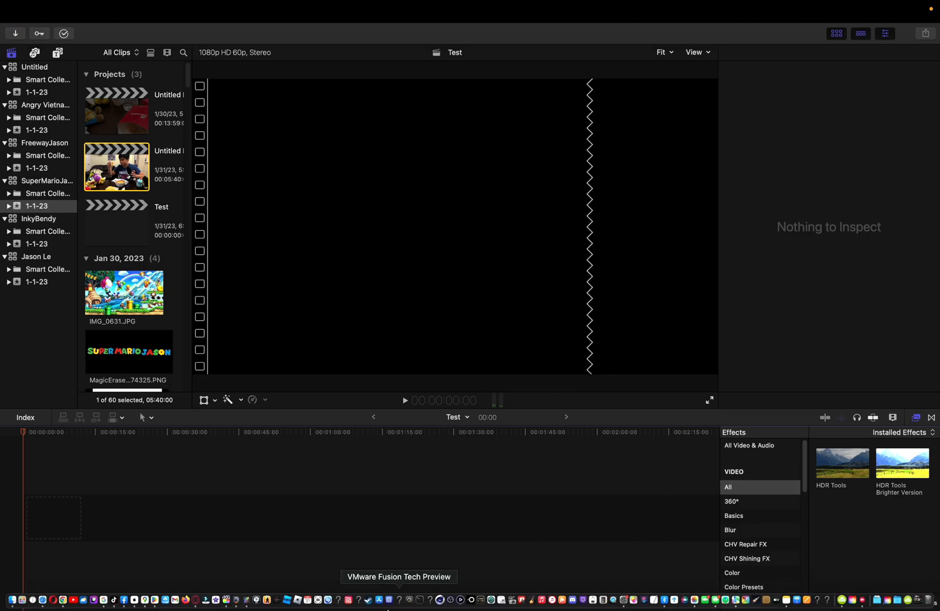
mouse_move(317, 600)
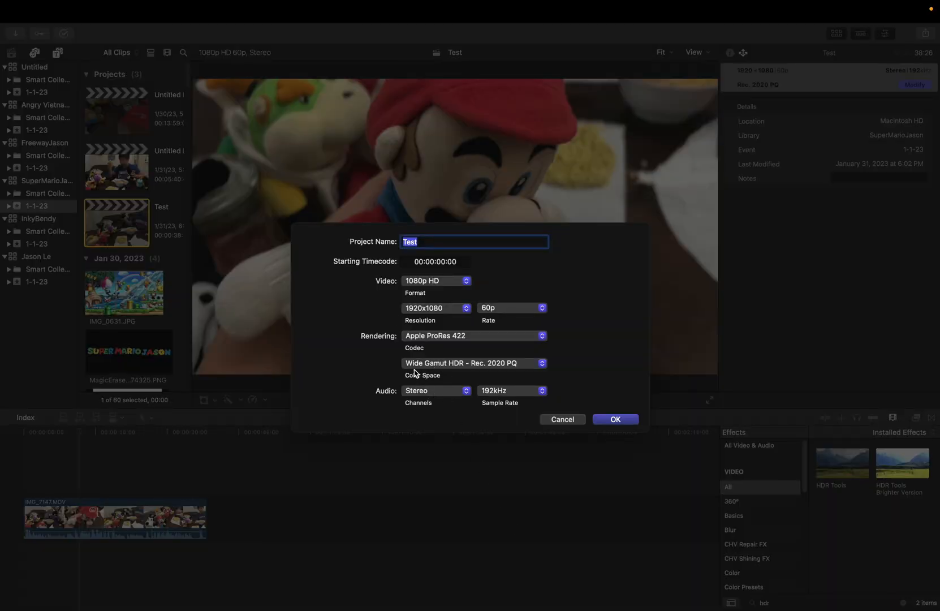
mouse_move(430, 368)
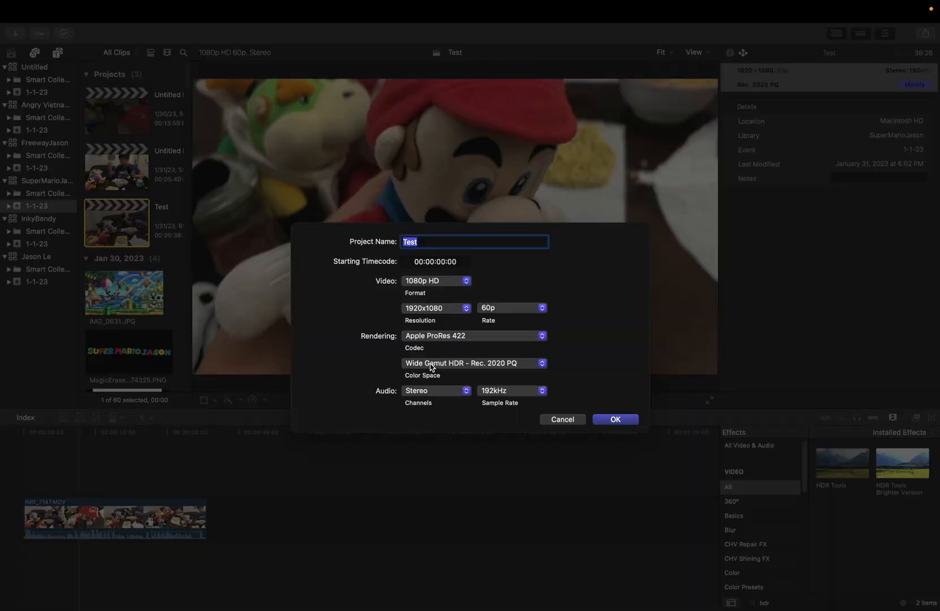
mouse_move(410, 366)
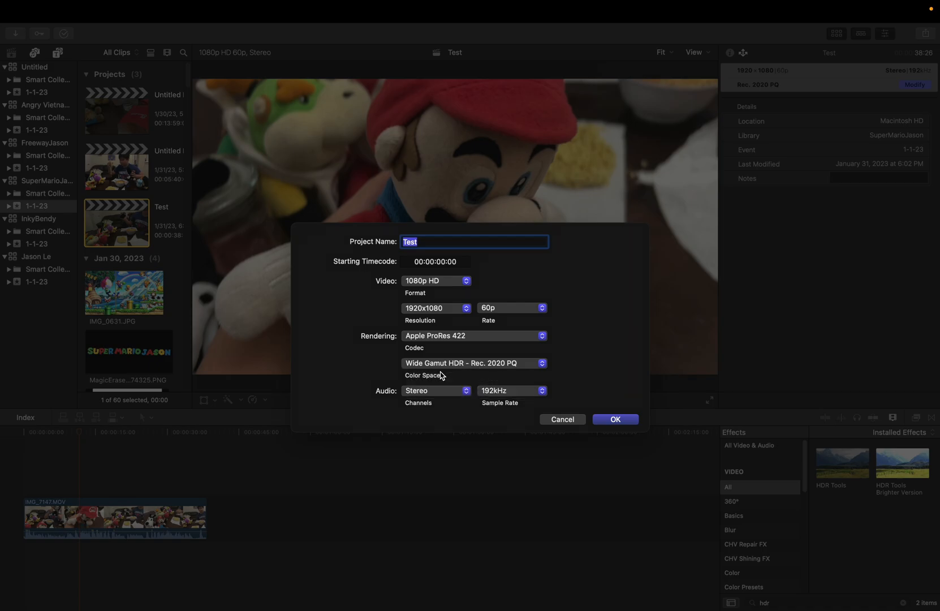
mouse_move(474, 367)
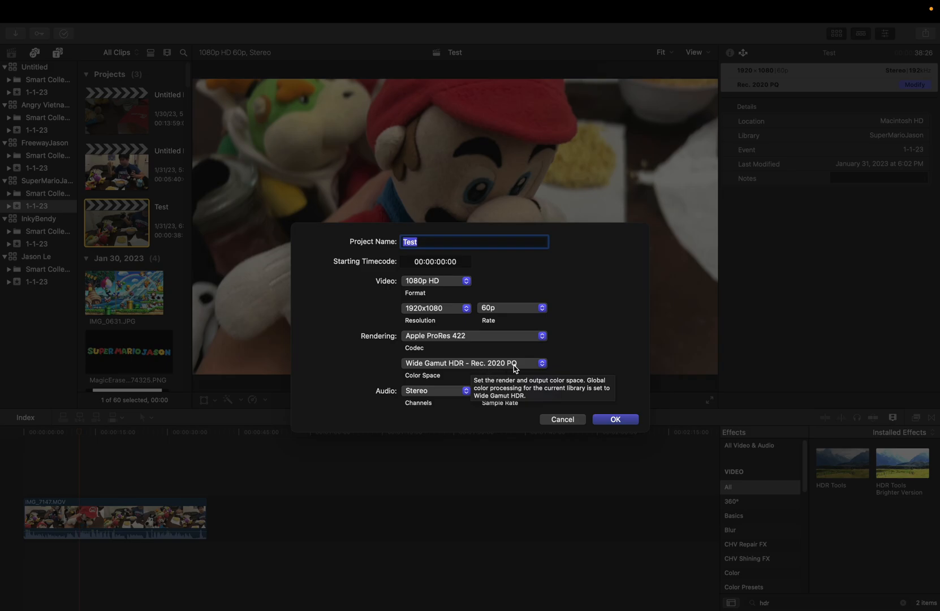
Set Project Properties color space to Wide Gamut HDR - Rec. 2020 HLG and confirm
click(473, 363)
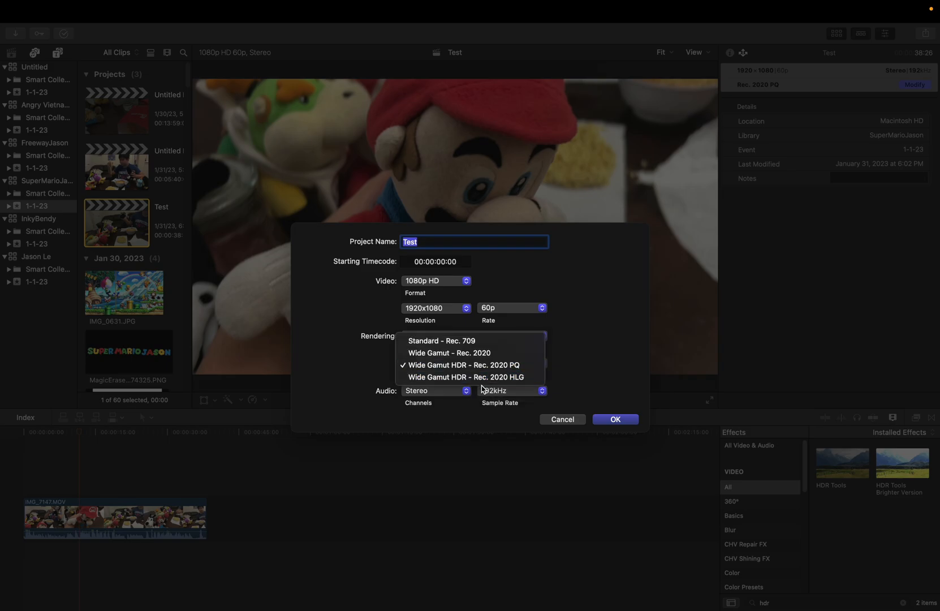
mouse_move(466, 377)
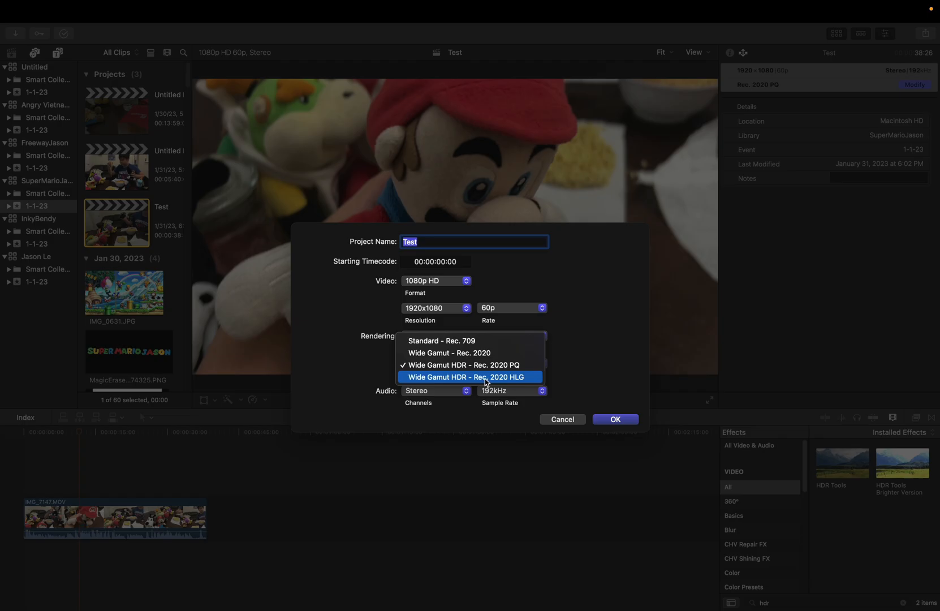
click(468, 377)
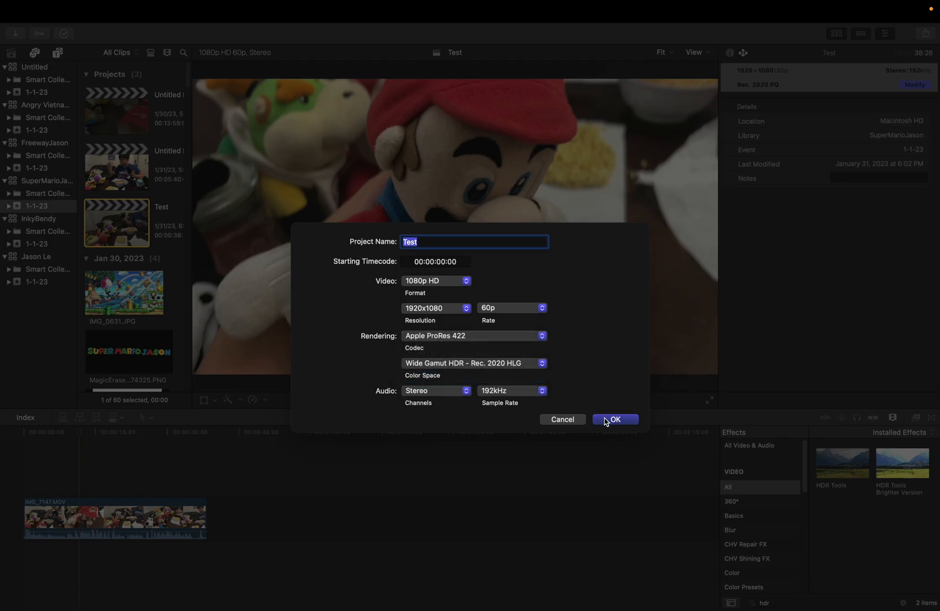
click(614, 419)
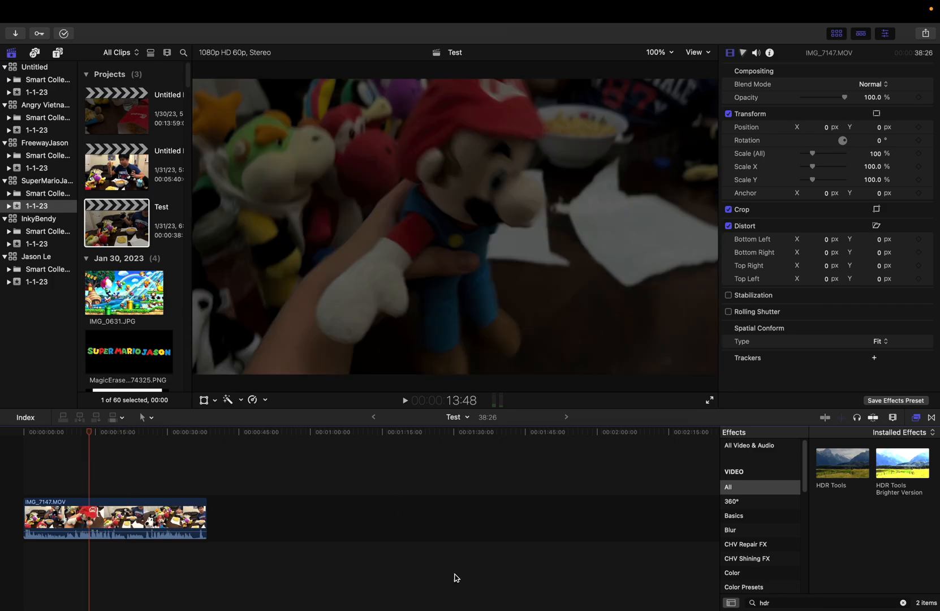
mouse_move(748, 499)
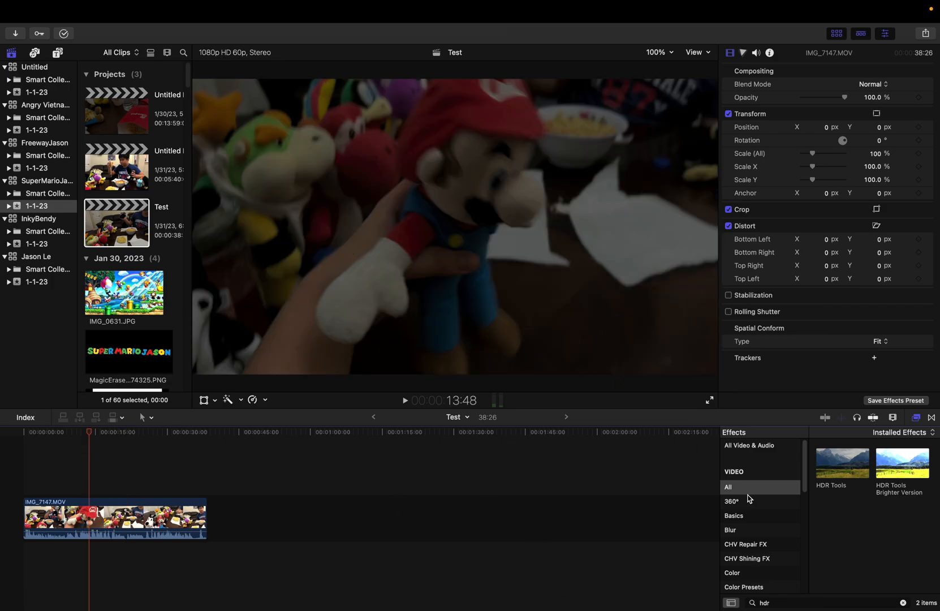
Clear the effects search and scroll the installed effects down to HDR Tools
click(903, 603)
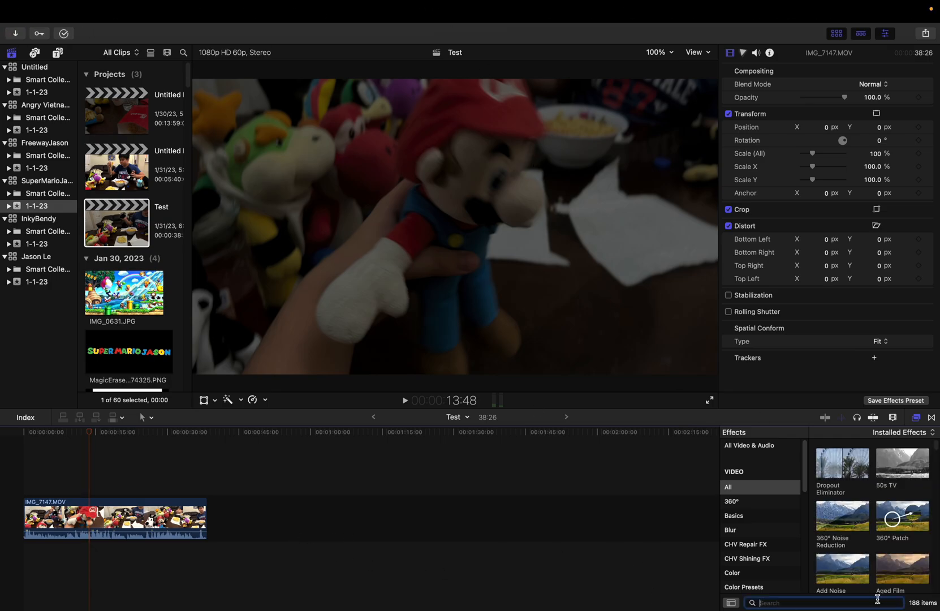
mouse_move(785, 524)
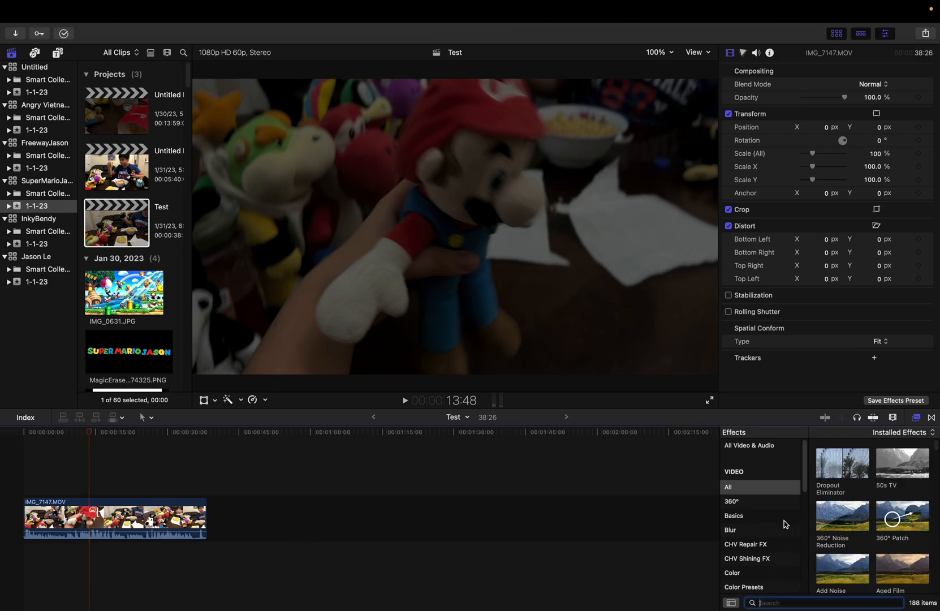
mouse_move(778, 533)
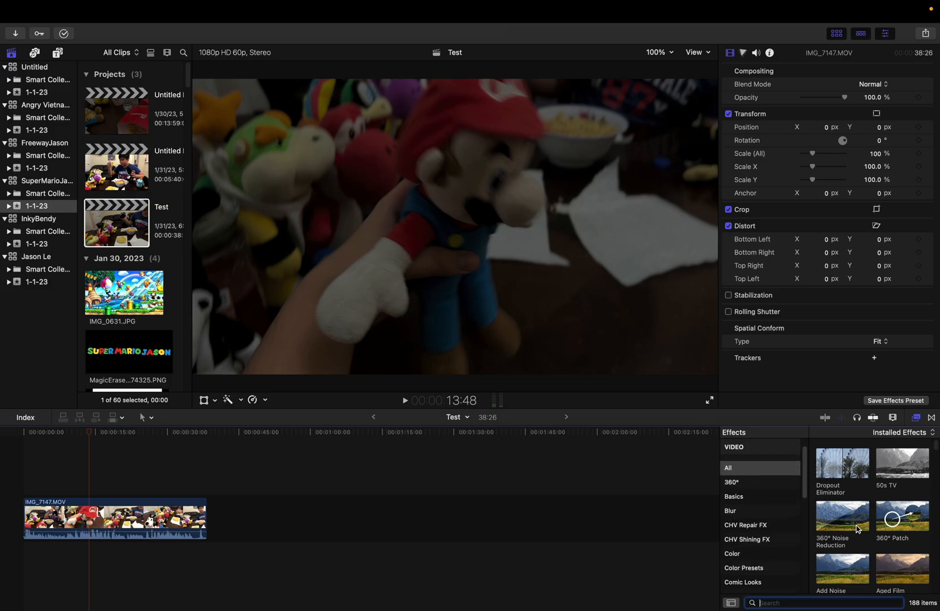
scroll(down, 3)
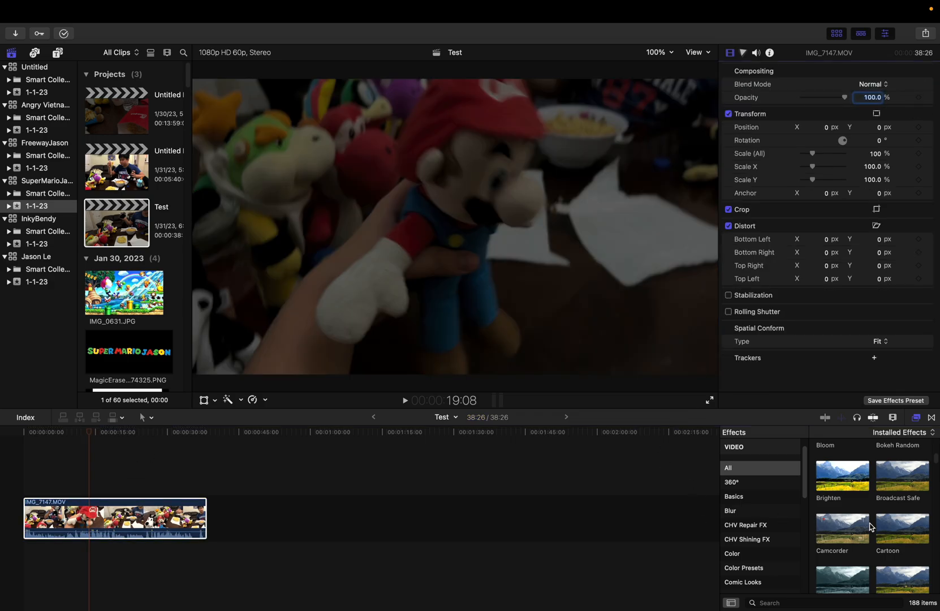
scroll(down, 3)
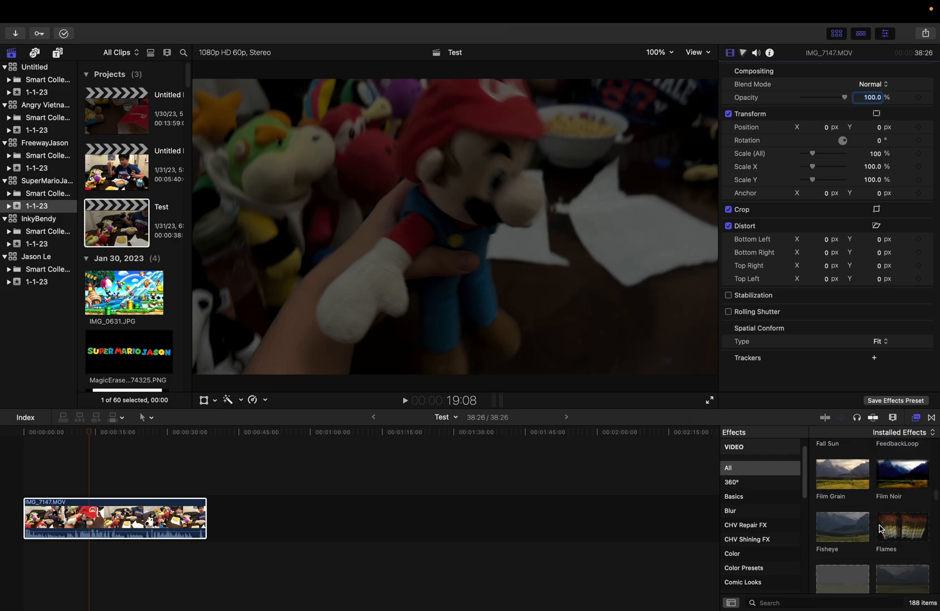
scroll(down, 3)
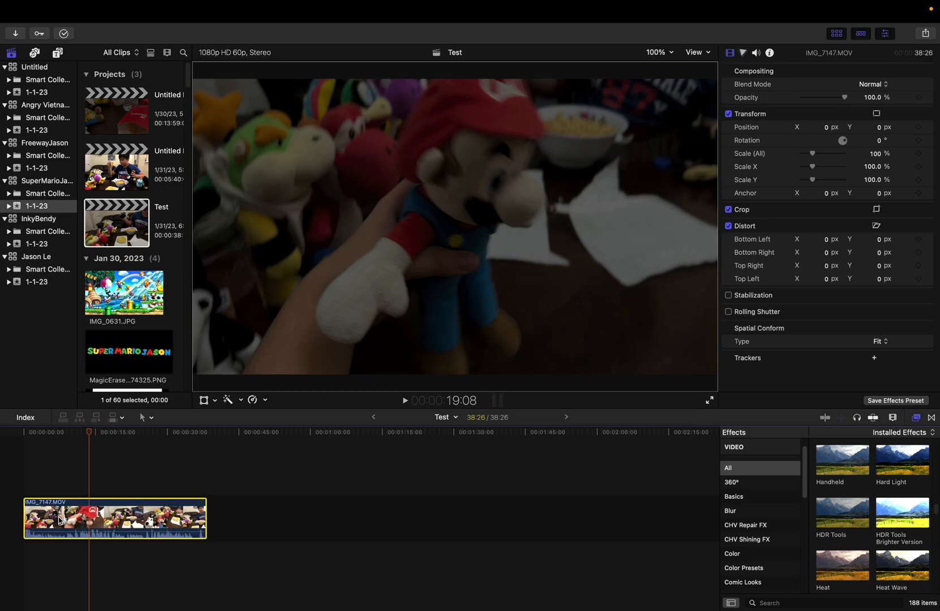
Apply HDR Tools to IMG_7147.MOV with Mode PQ to HLG (Rec. 2100) at 100 nits
double_click(898, 514)
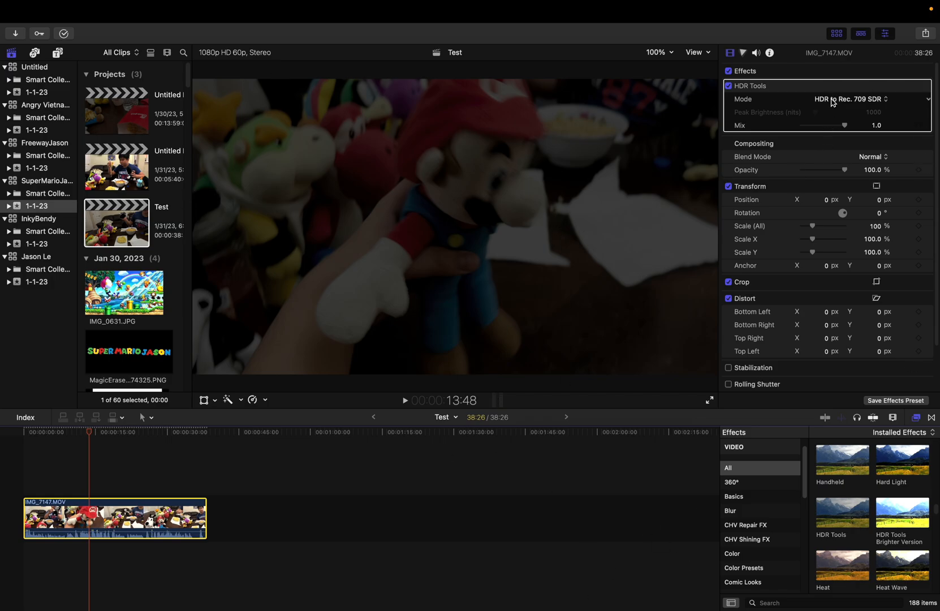
click(847, 99)
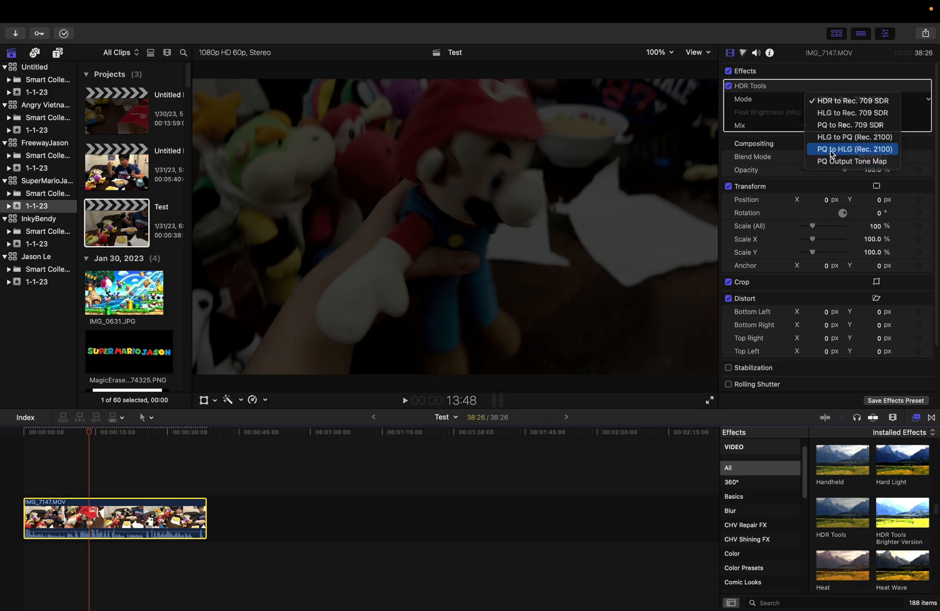
click(851, 149)
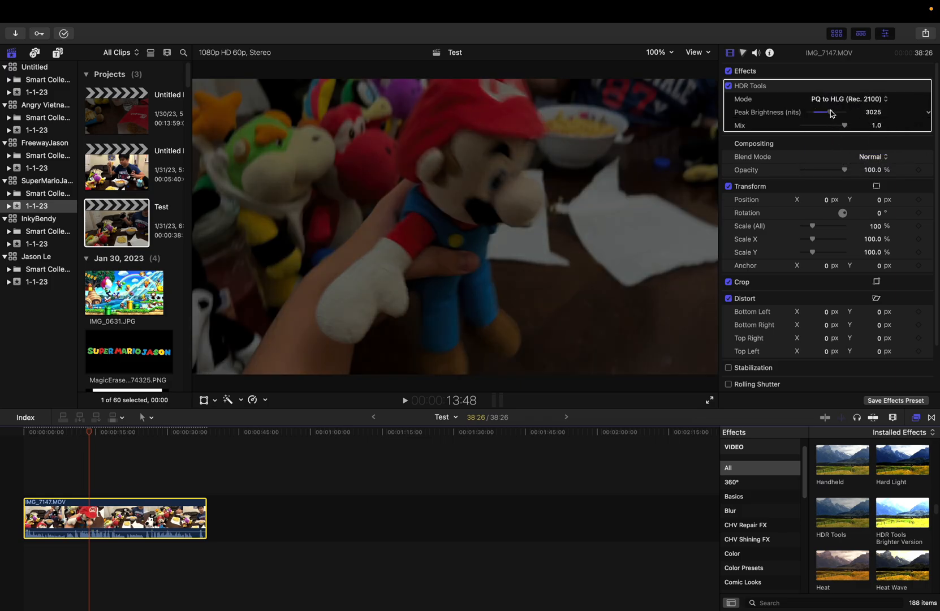
drag(830, 113, 812, 113)
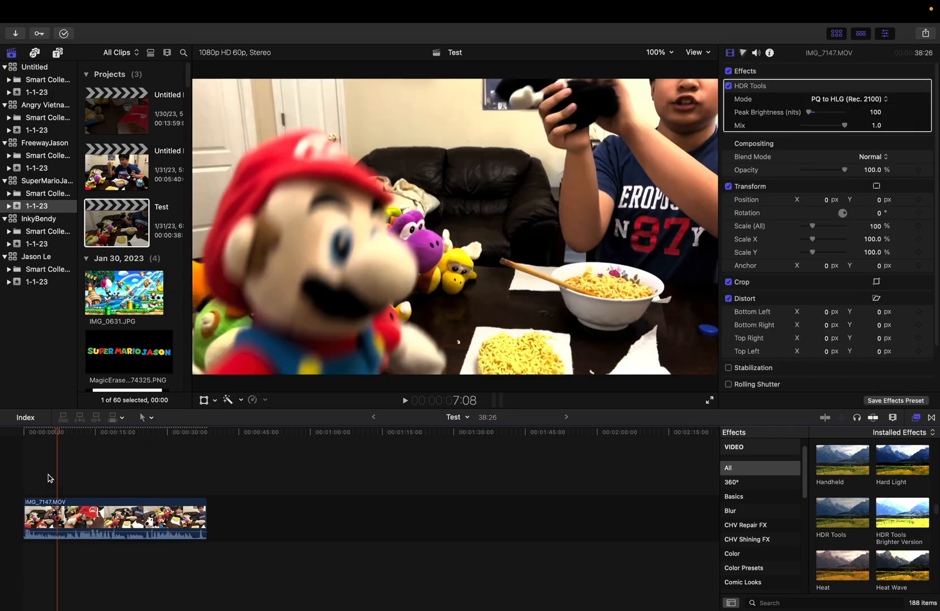
mouse_move(258, 307)
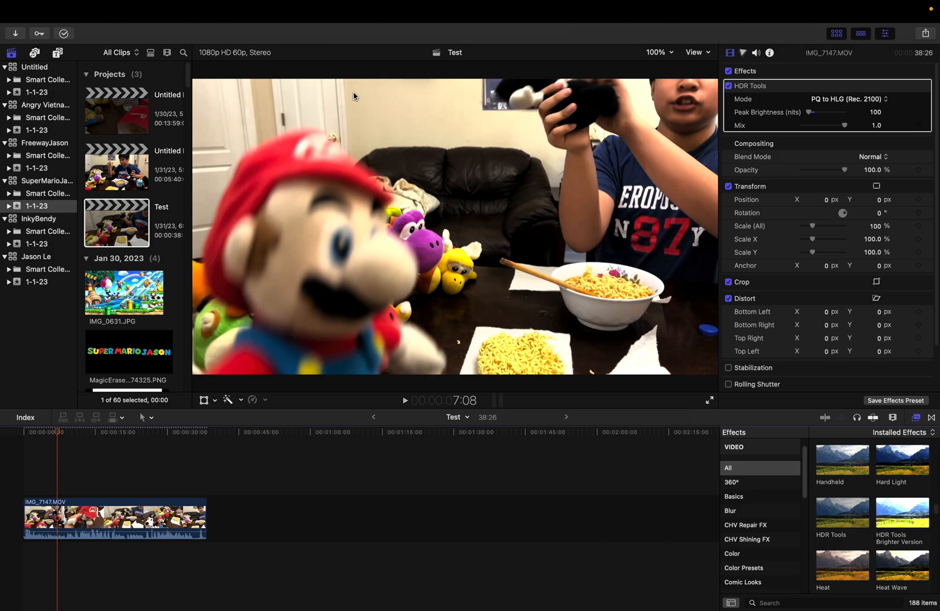
mouse_move(641, 424)
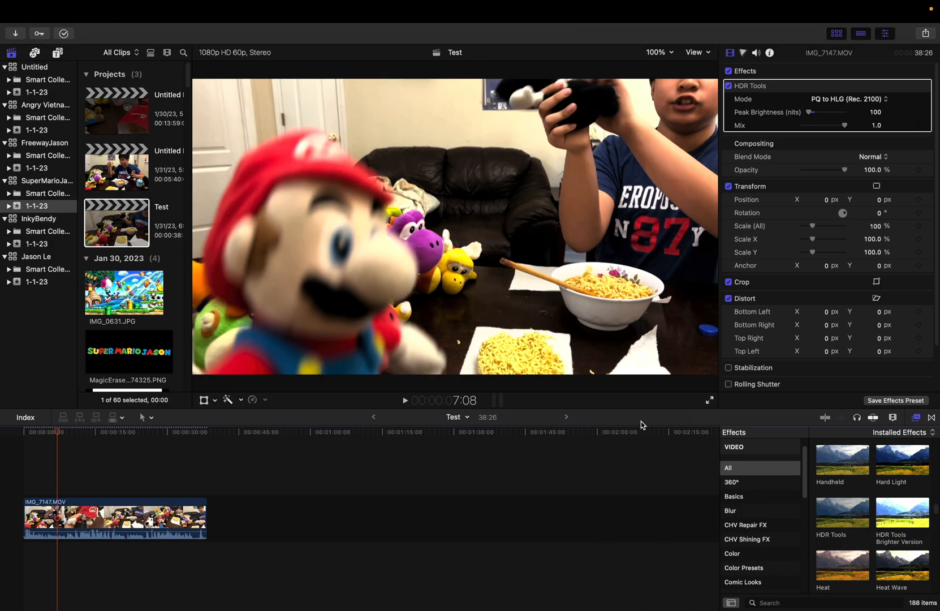
mouse_move(727, 547)
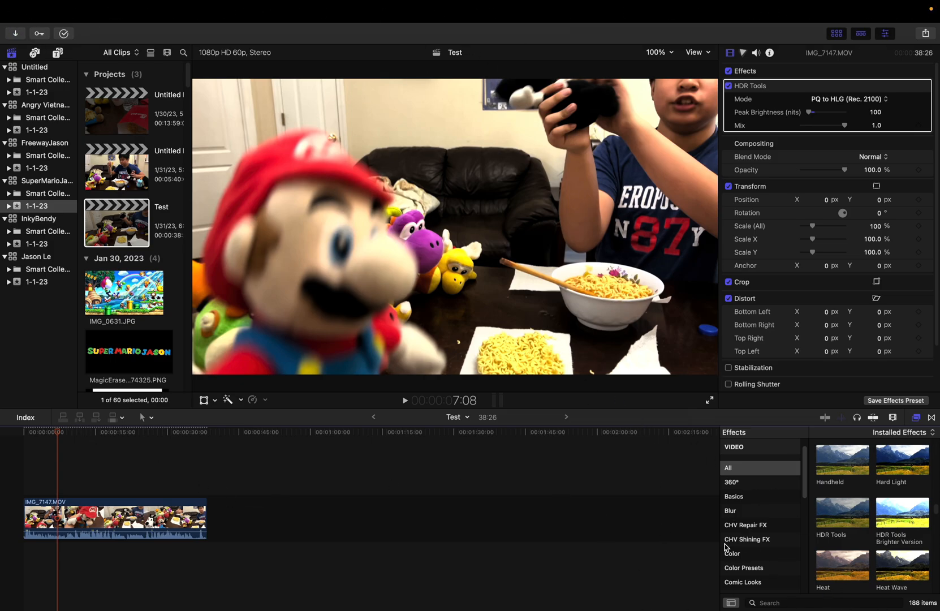
mouse_move(440, 218)
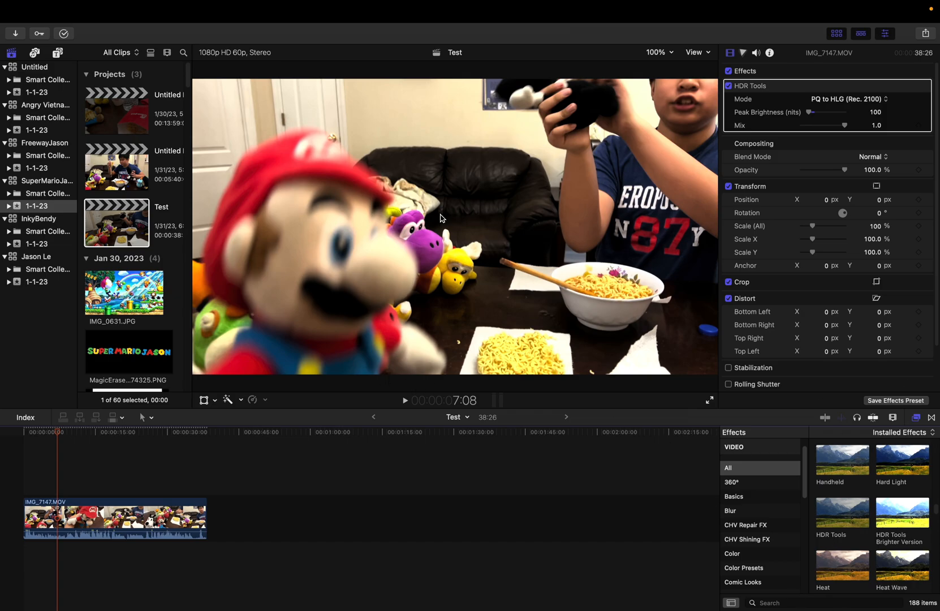
mouse_move(614, 564)
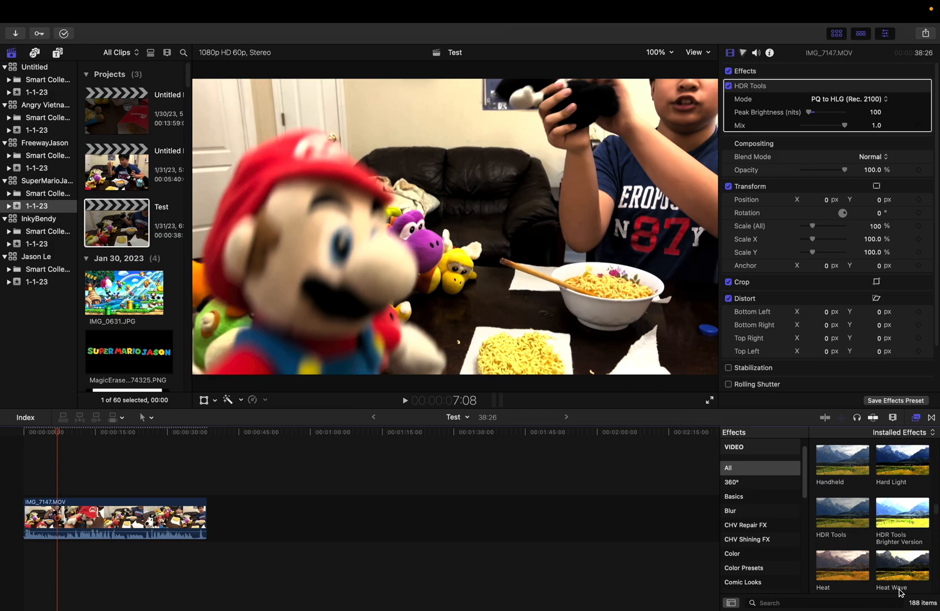
mouse_move(116, 450)
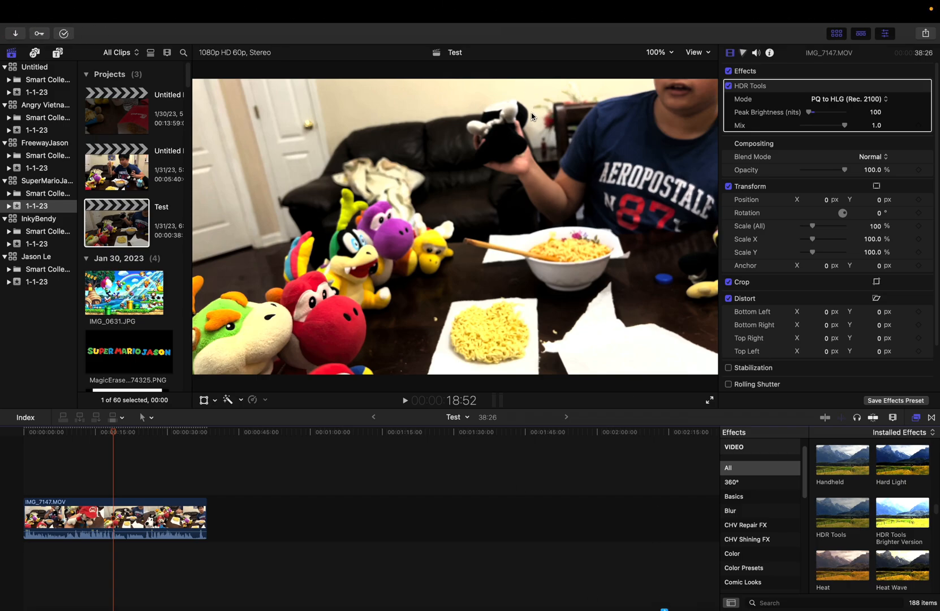
mouse_move(457, 497)
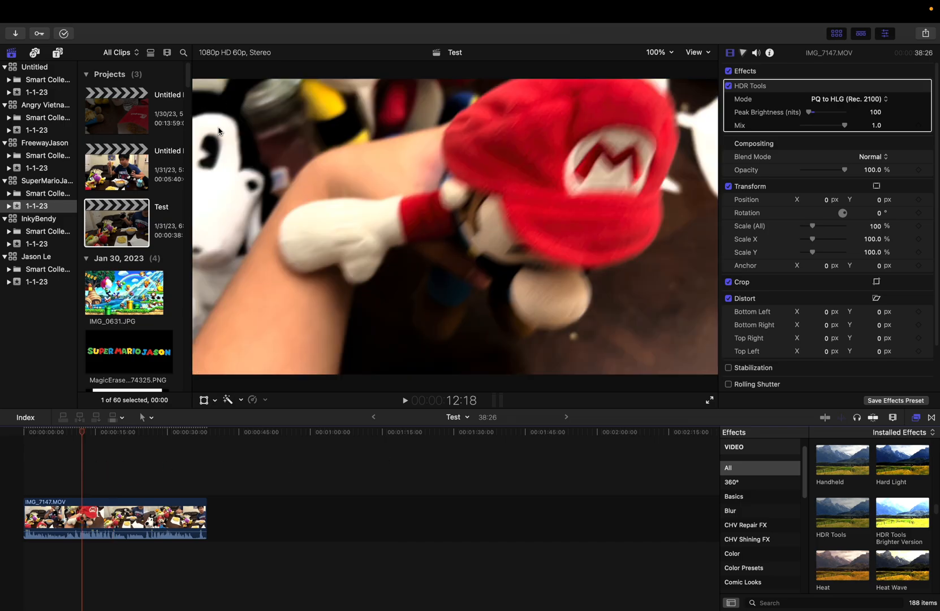
mouse_move(184, 351)
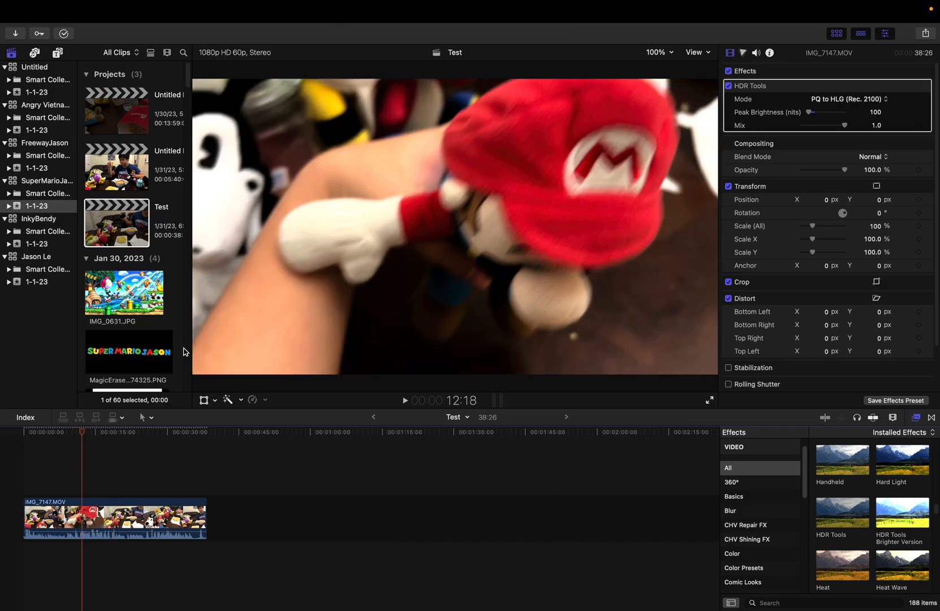
mouse_move(146, 466)
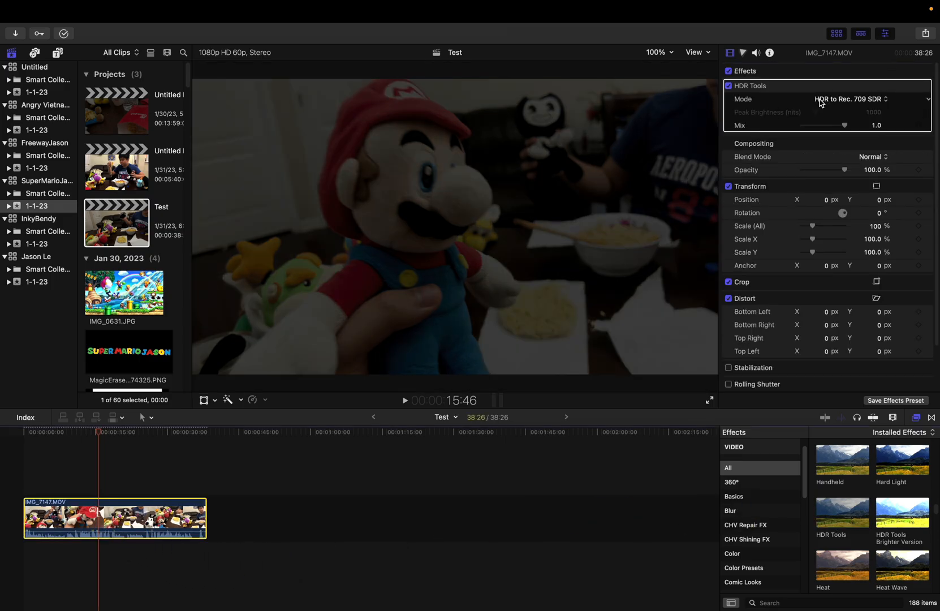
Switch HDR Tools Mode back to PQ to HLG (Rec. 2100) and lower Peak Brightness to 100
click(849, 99)
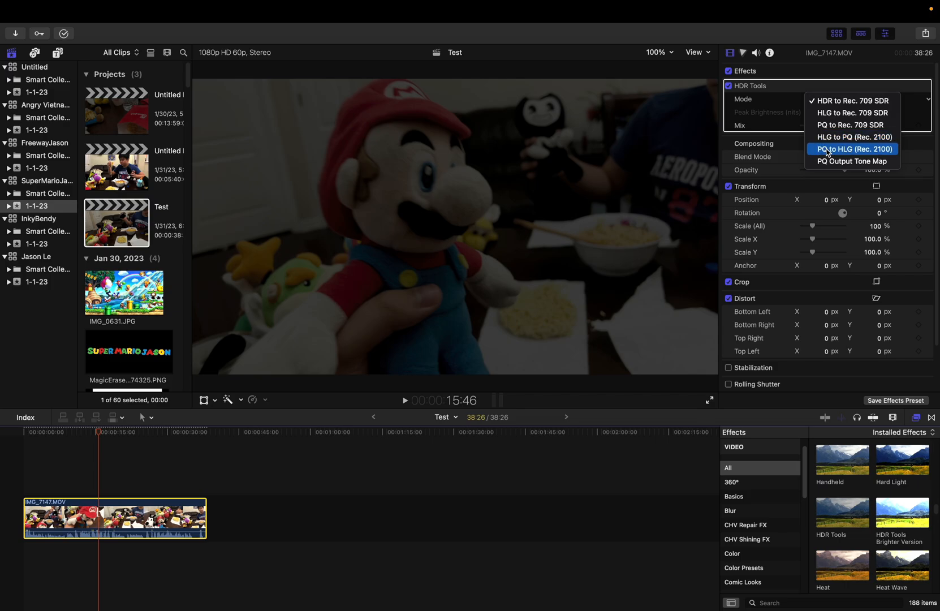
click(852, 148)
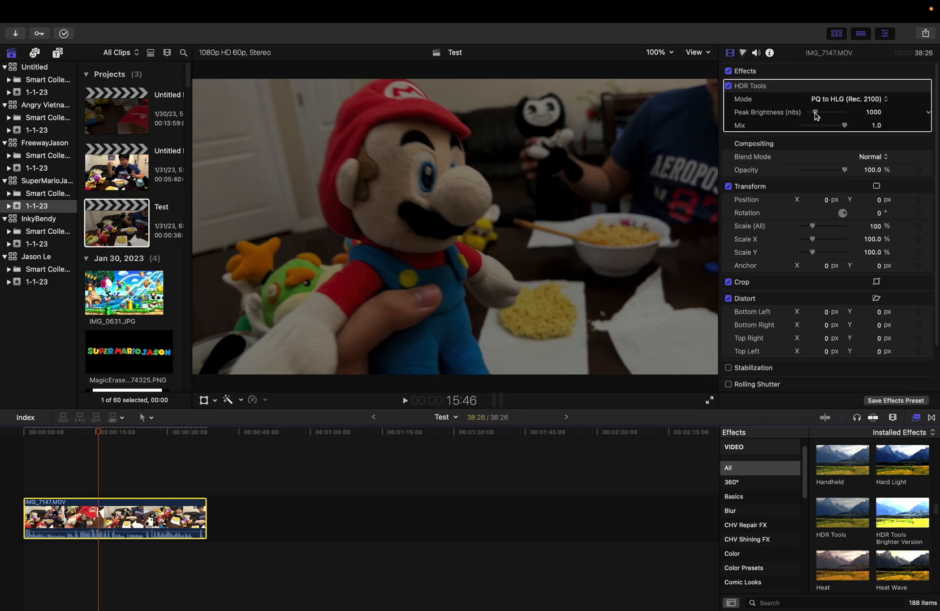
drag(831, 112, 809, 112)
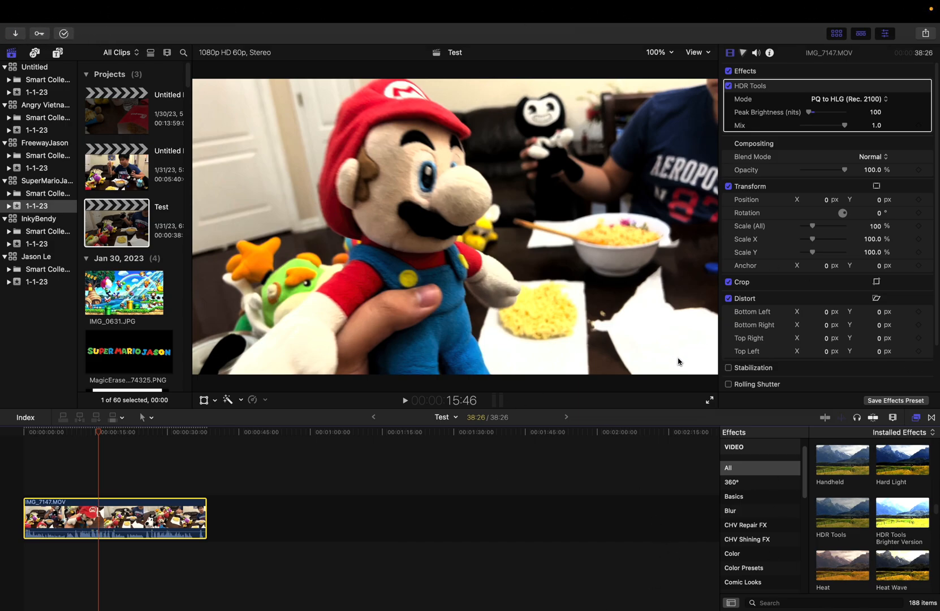
mouse_move(450, 579)
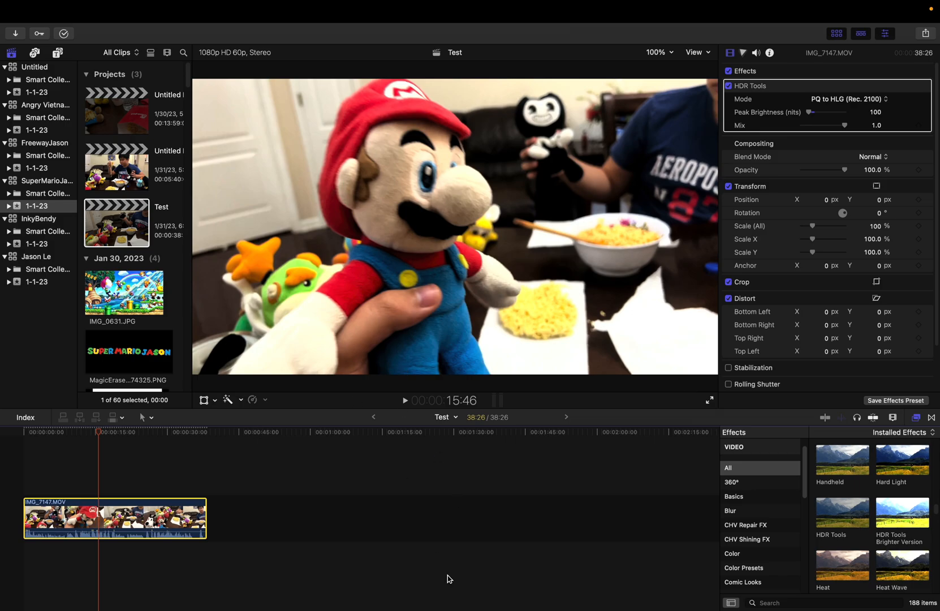
mouse_move(379, 600)
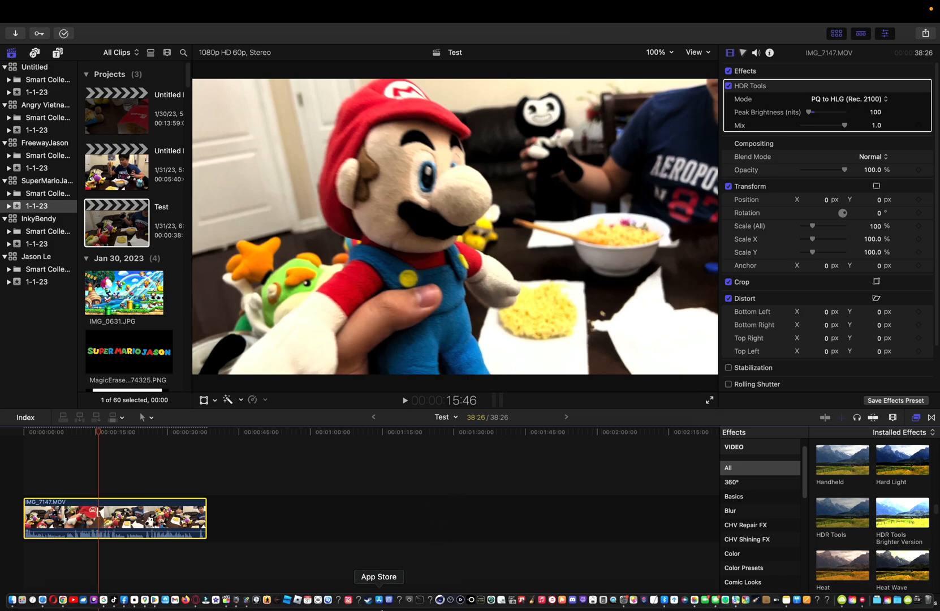